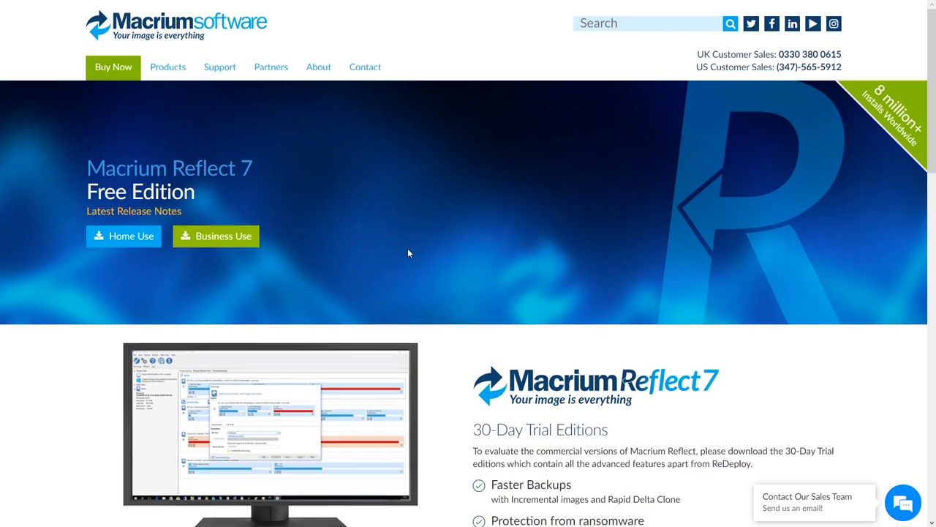
scroll(down, 3)
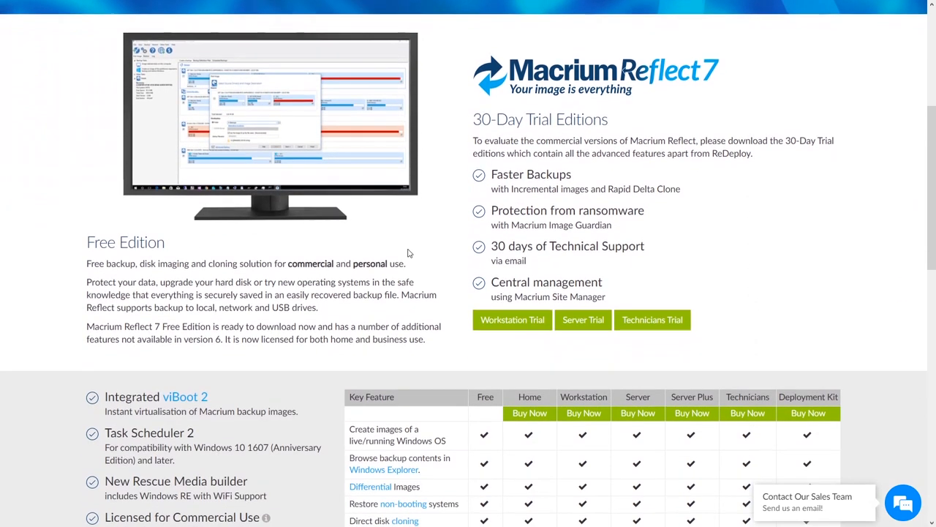
scroll(down, 3)
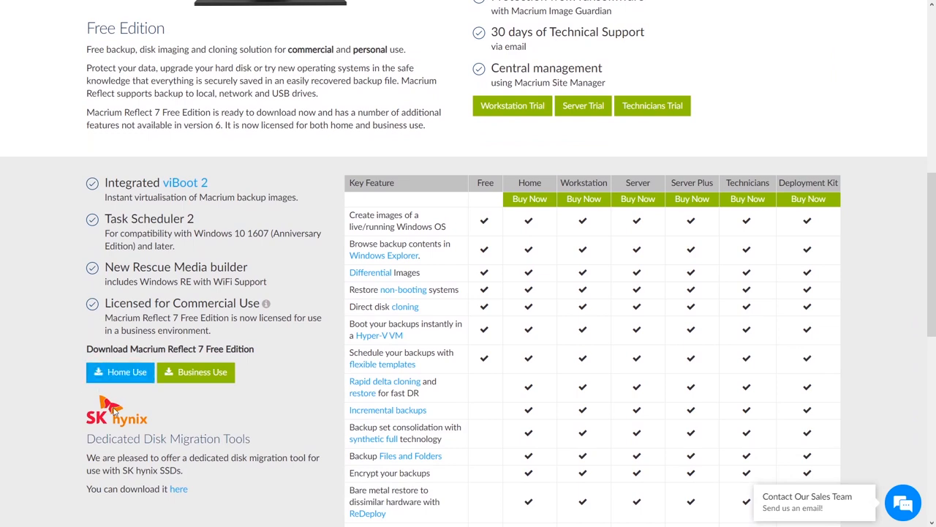
mouse_move(452, 182)
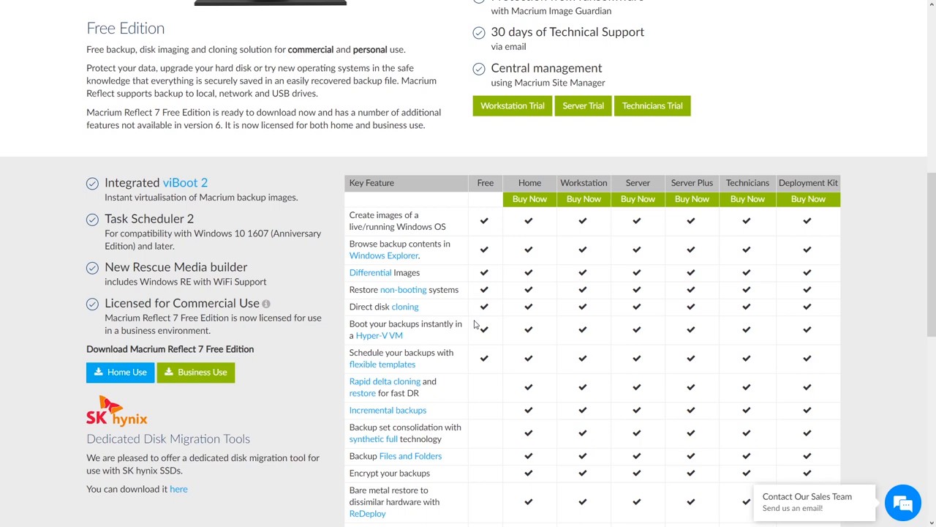
mouse_move(450, 193)
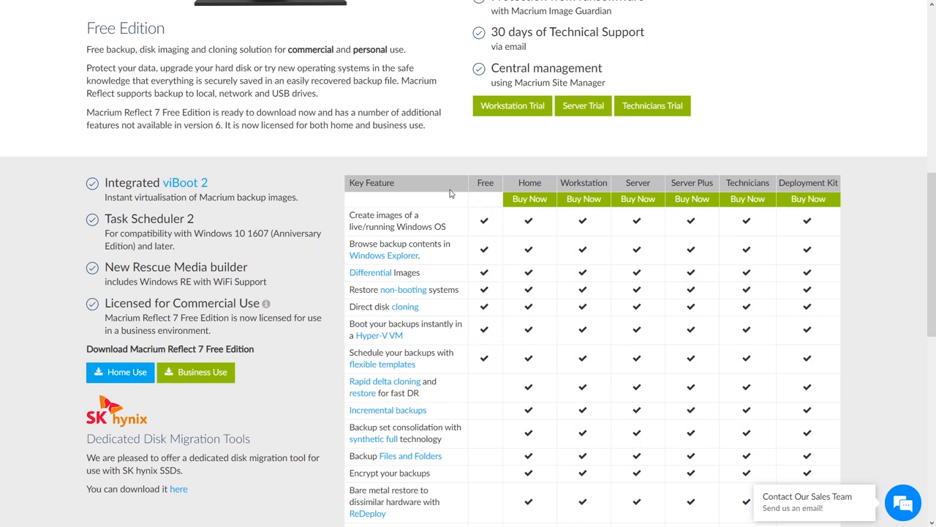
scroll(down, 3)
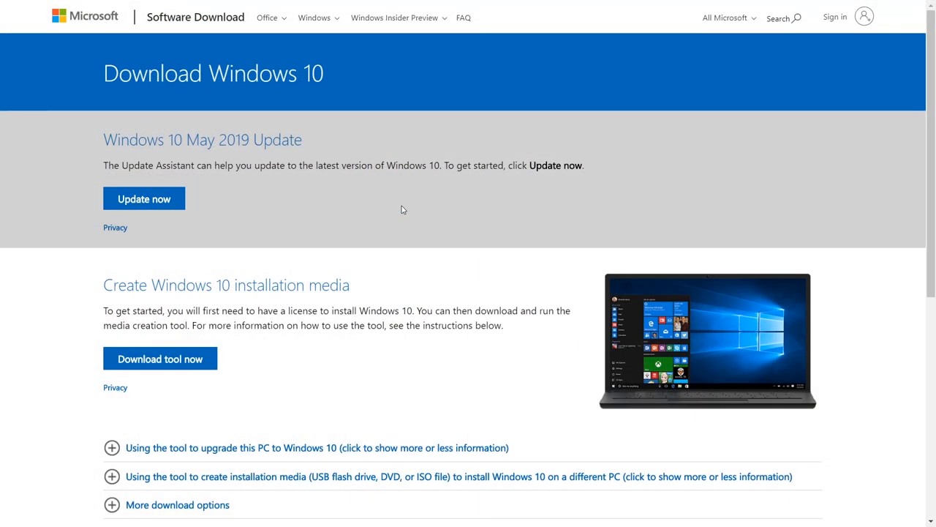
scroll(down, 3)
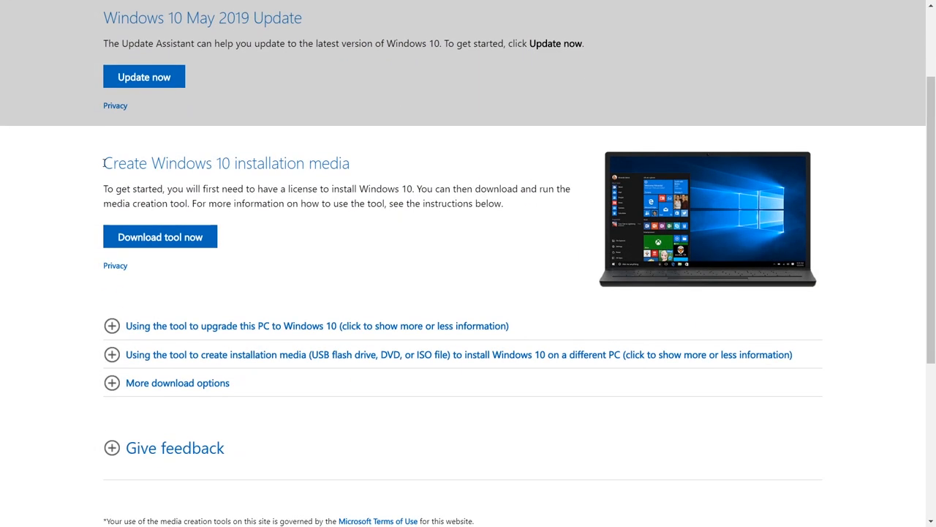